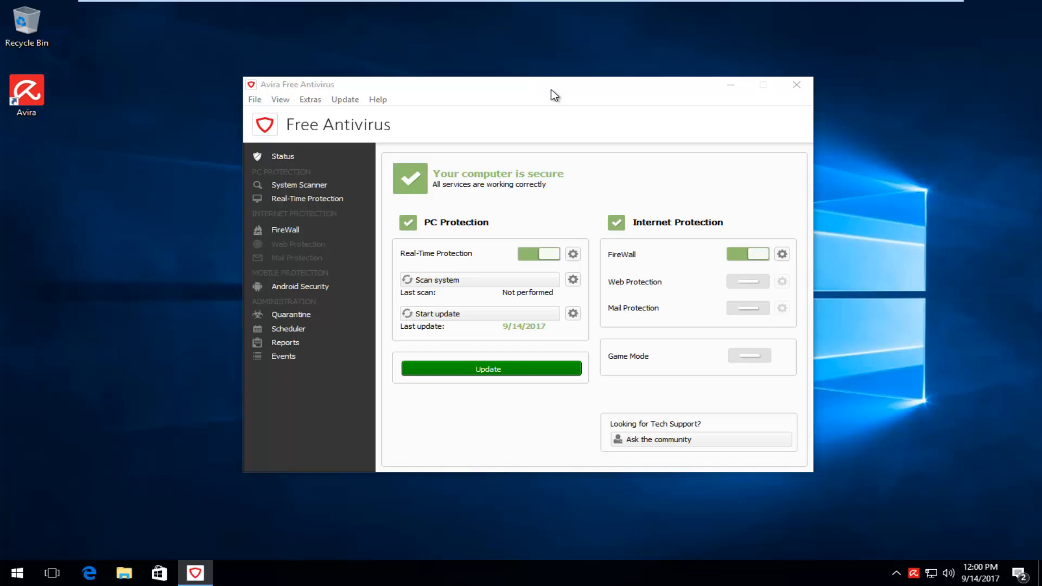
{"action": "mouse_move", "coordinate": [983, 163]}
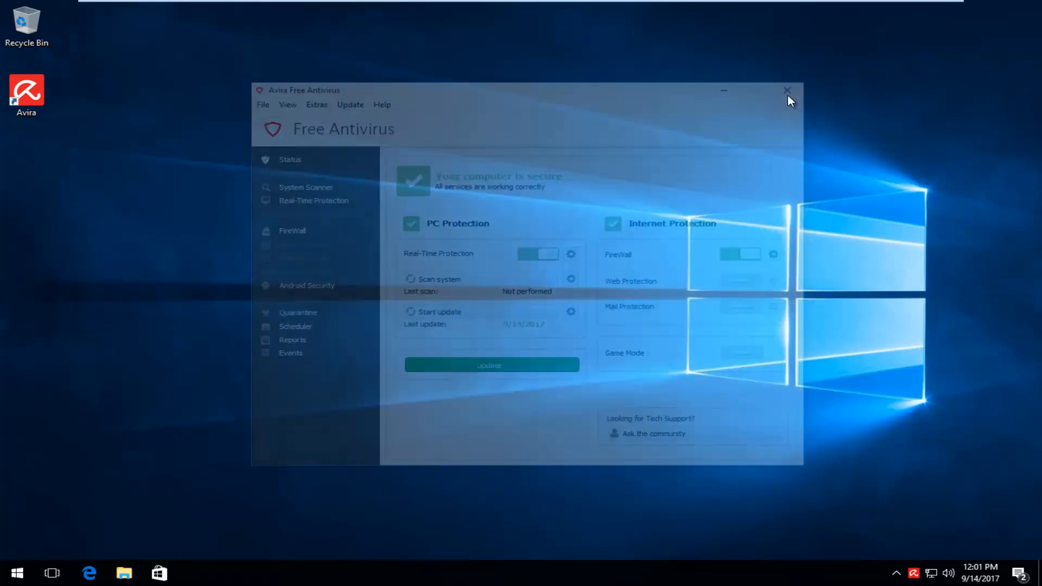
{"action": "left_click", "coordinate": [787, 90]}
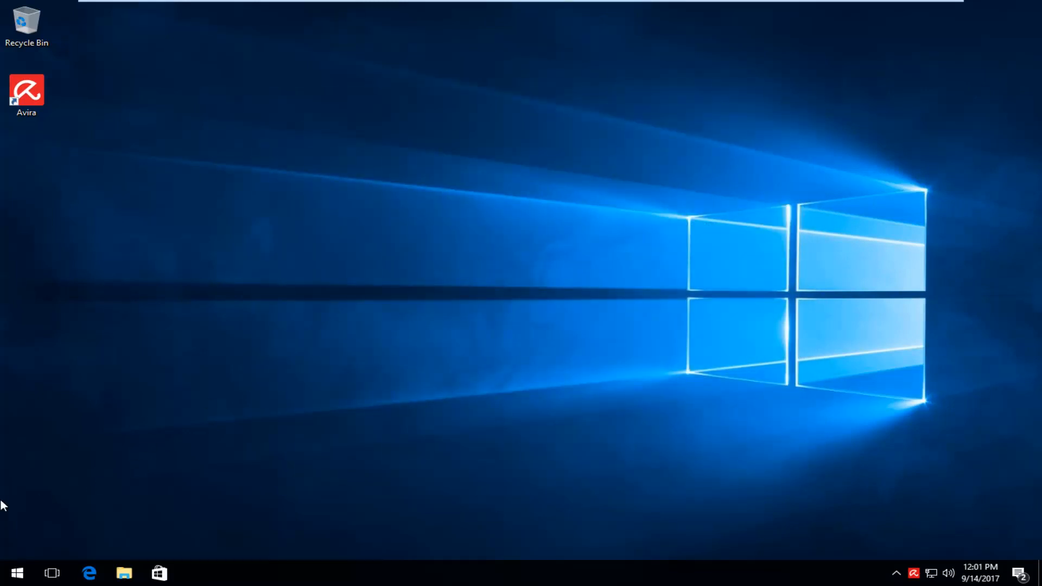
{"action": "mouse_move", "coordinate": [15, 573]}
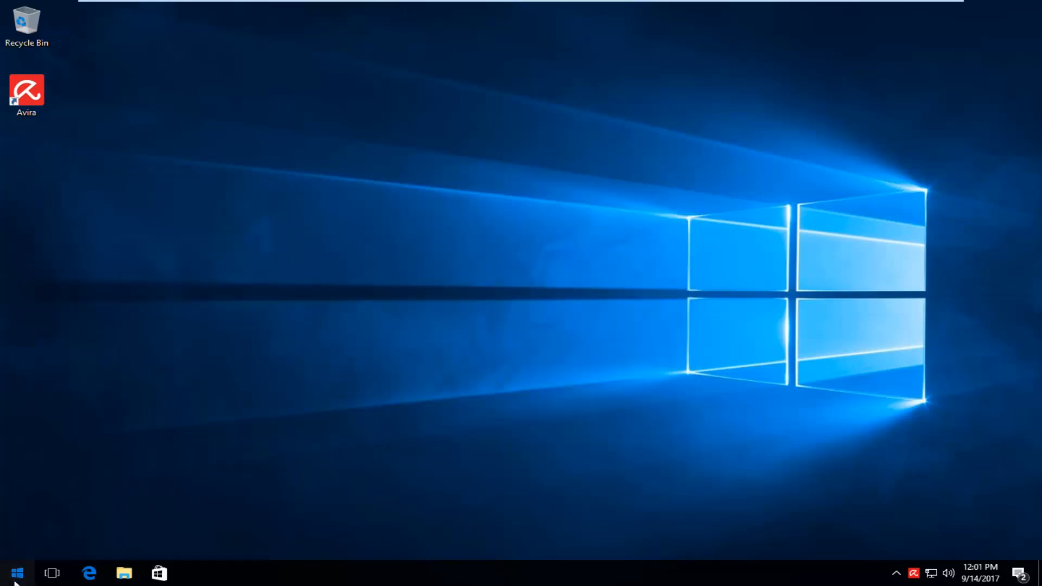
{"action": "left_click", "coordinate": [15, 573]}
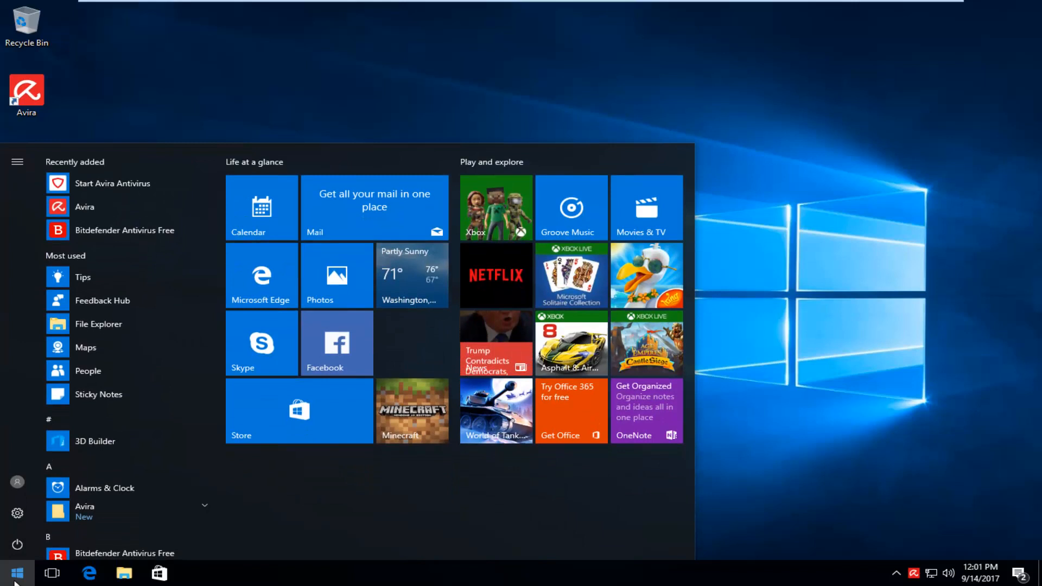
{"action": "left_click", "coordinate": [16, 572]}
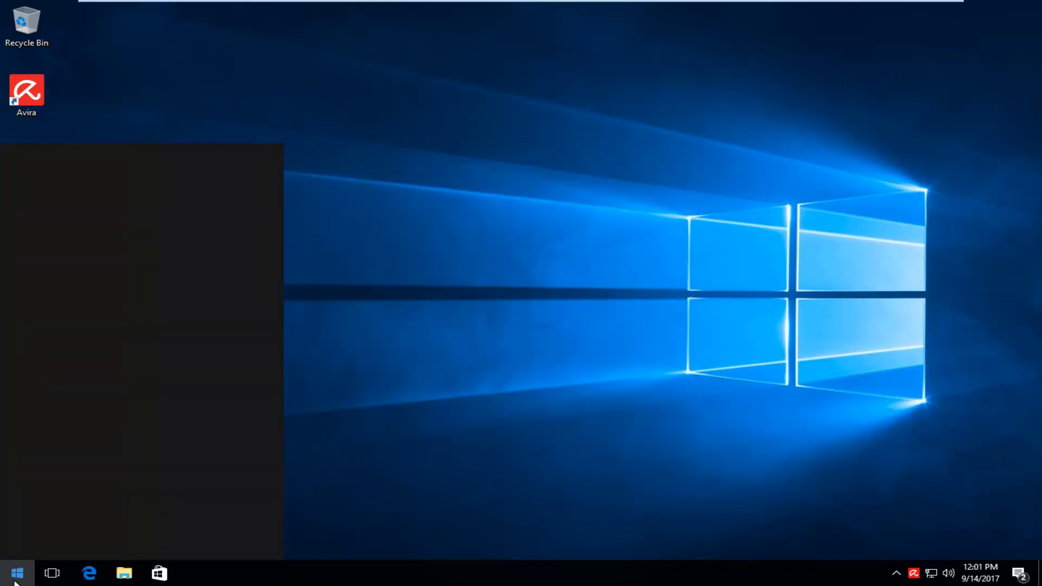
{"action": "type", "text": "p"}
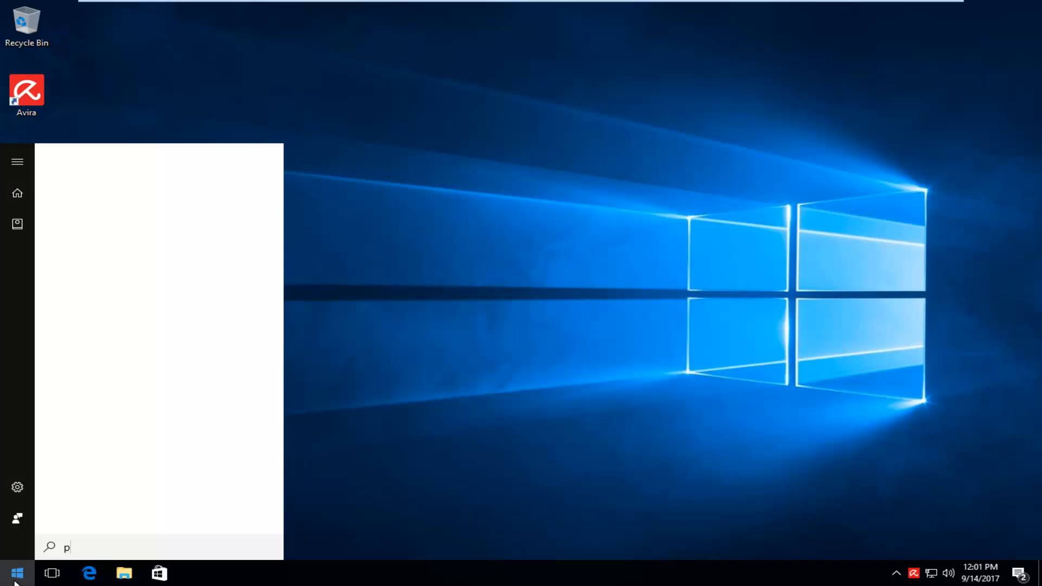
{"action": "type", "text": "rograms"}
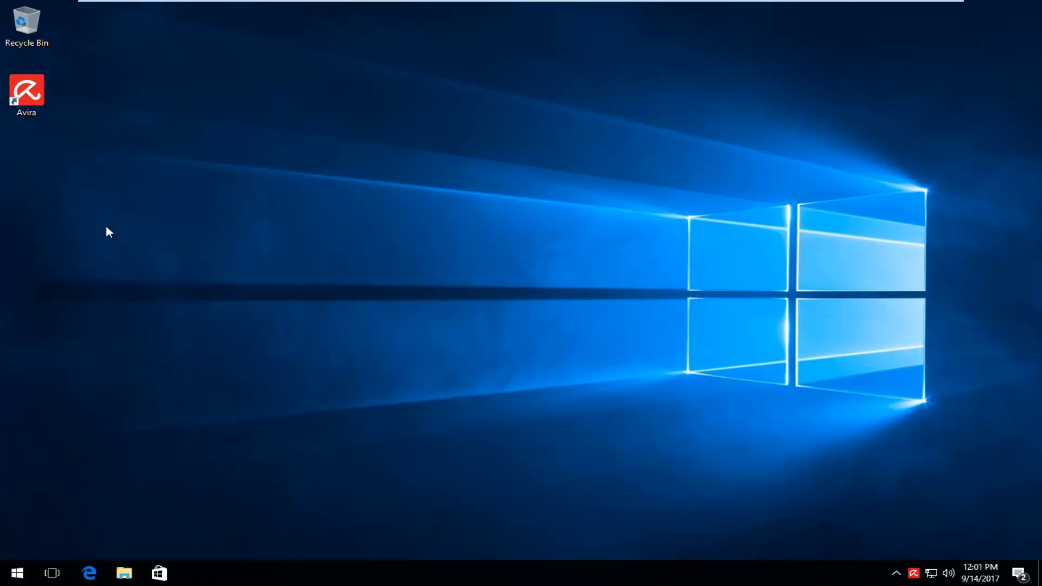
Open Programs and Features listing ten programs and select the Avira entry
{"action": "left_click", "coordinate": [123, 573]}
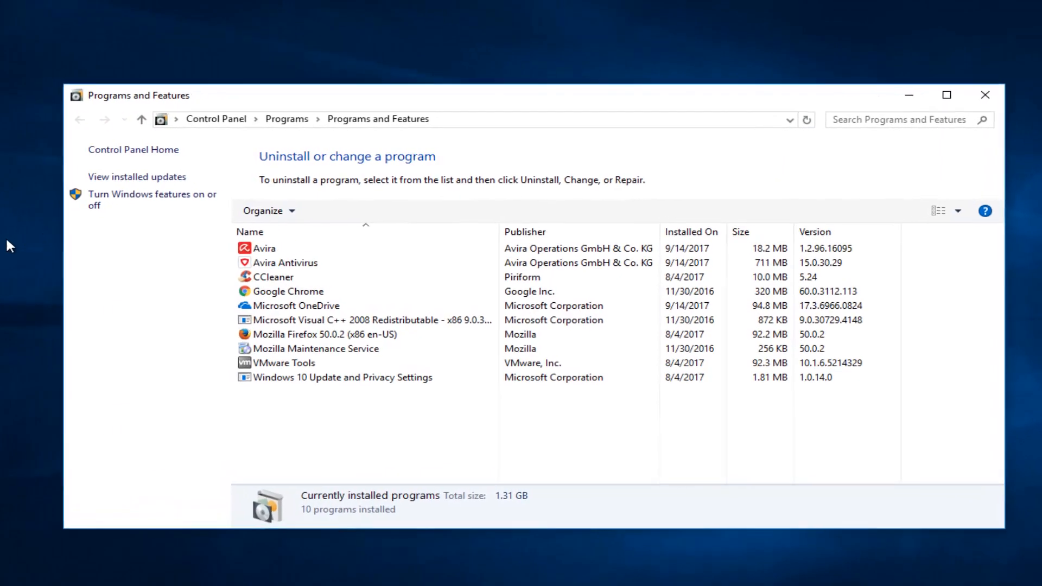
{"action": "left_click", "coordinate": [272, 266]}
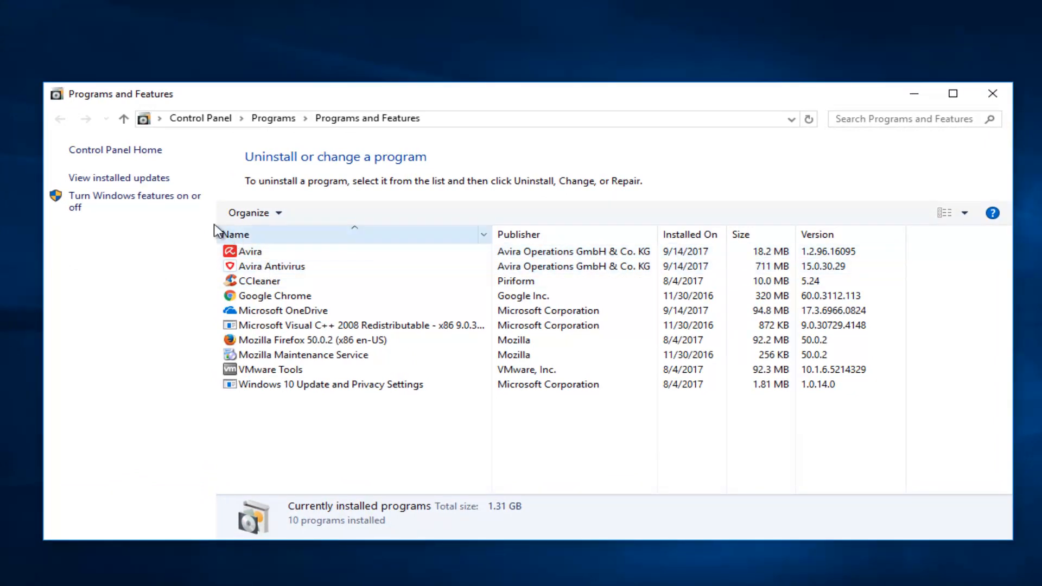
{"action": "left_click", "coordinate": [269, 266]}
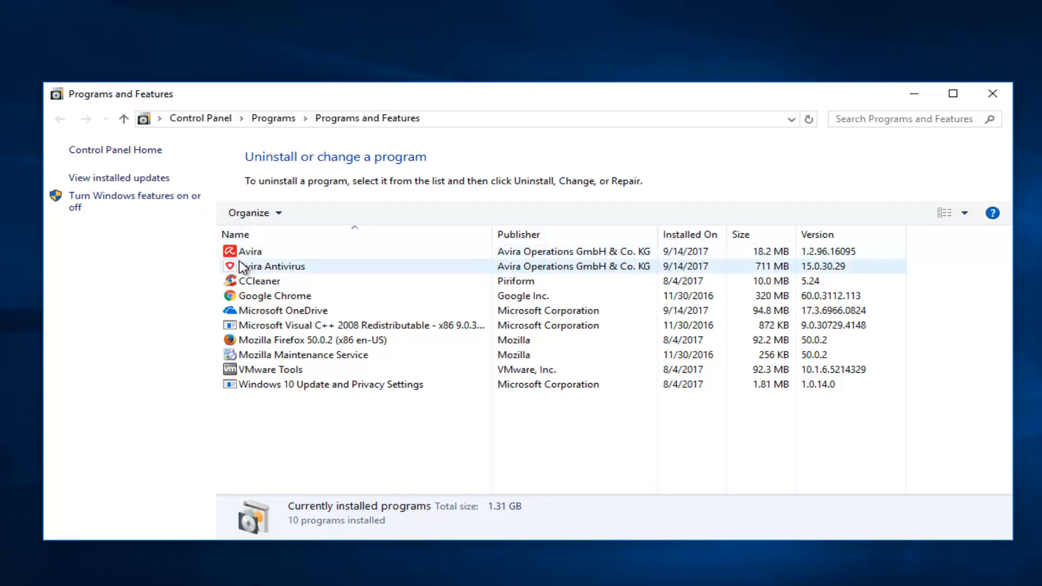
{"action": "left_click", "coordinate": [249, 251]}
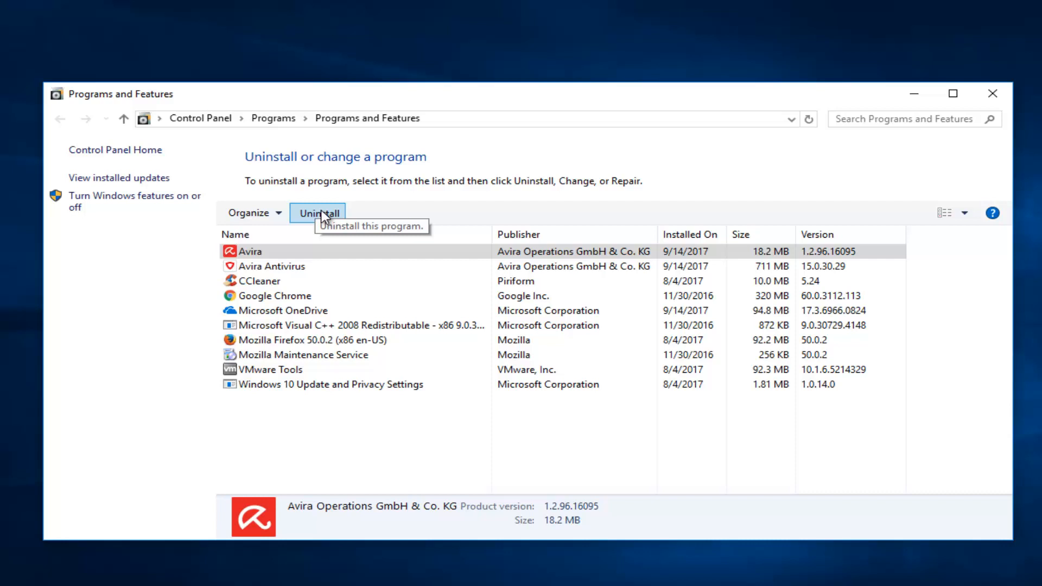
Try uninstalling Avira, which is refused because Avira Antivirus needs it; dismiss the notice
{"action": "left_click", "coordinate": [319, 213]}
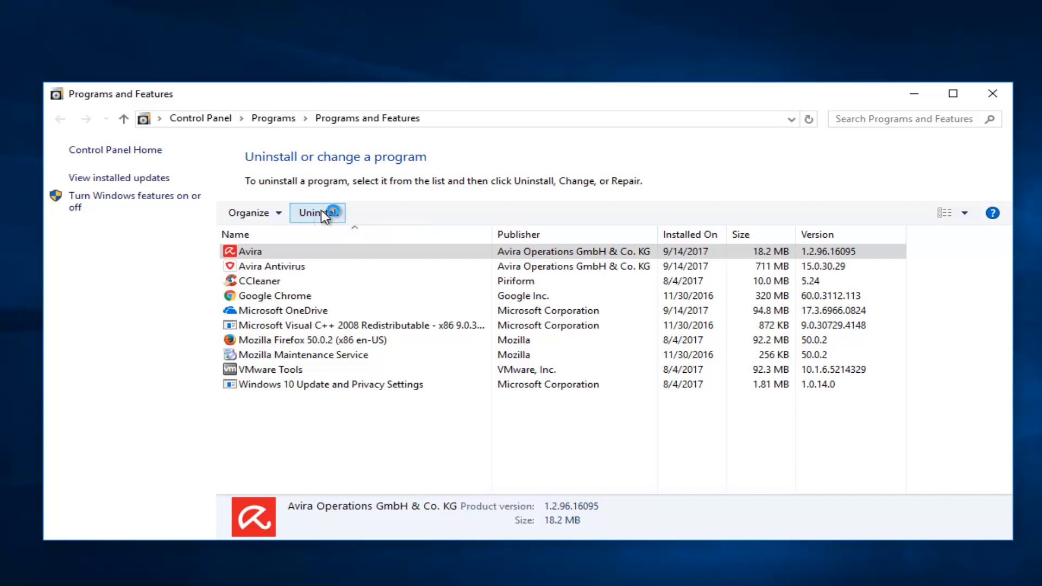
{"action": "left_click", "coordinate": [317, 213]}
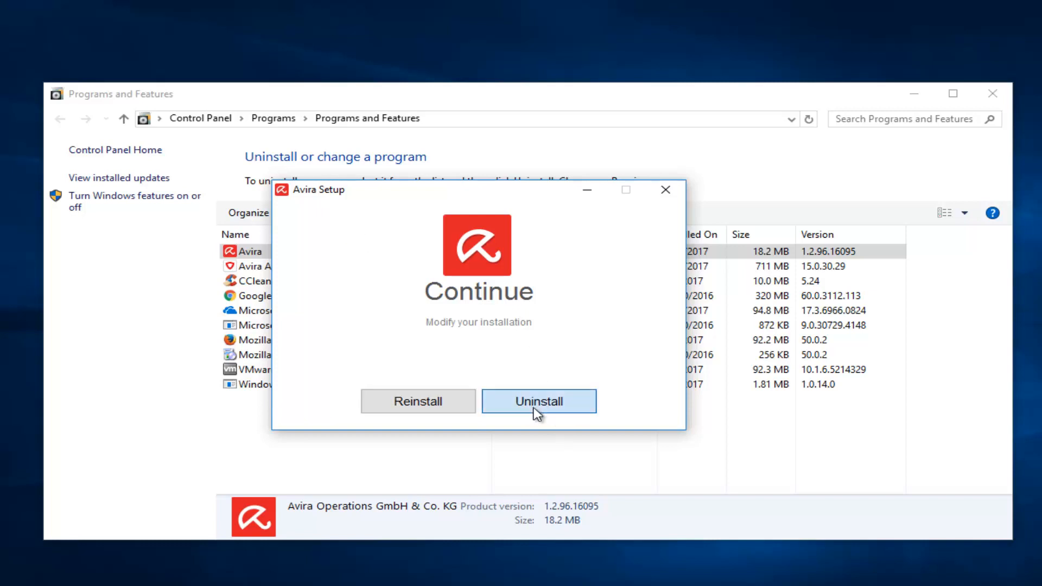
{"action": "left_click", "coordinate": [538, 400]}
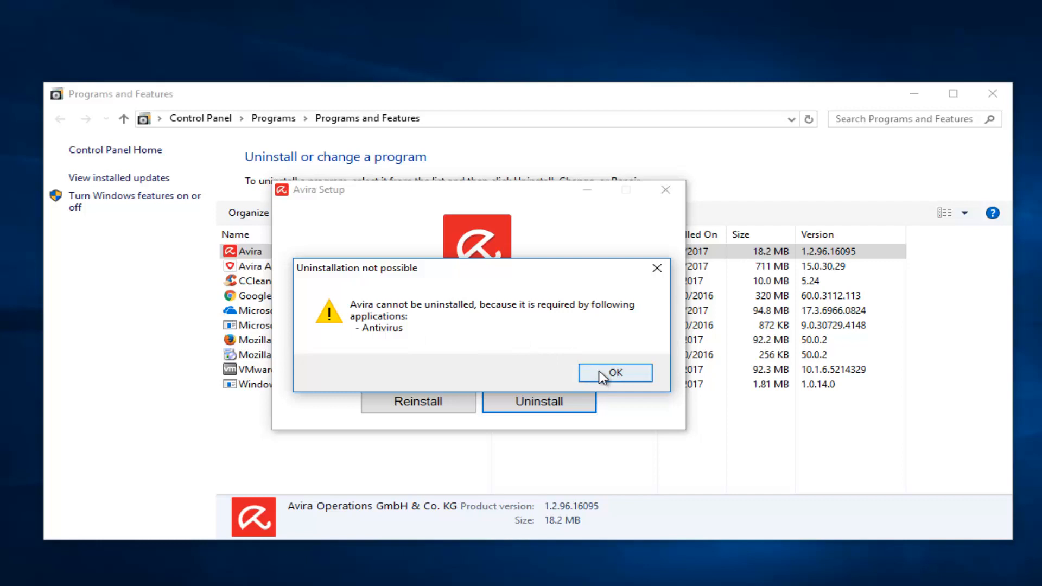
{"action": "left_click", "coordinate": [614, 373]}
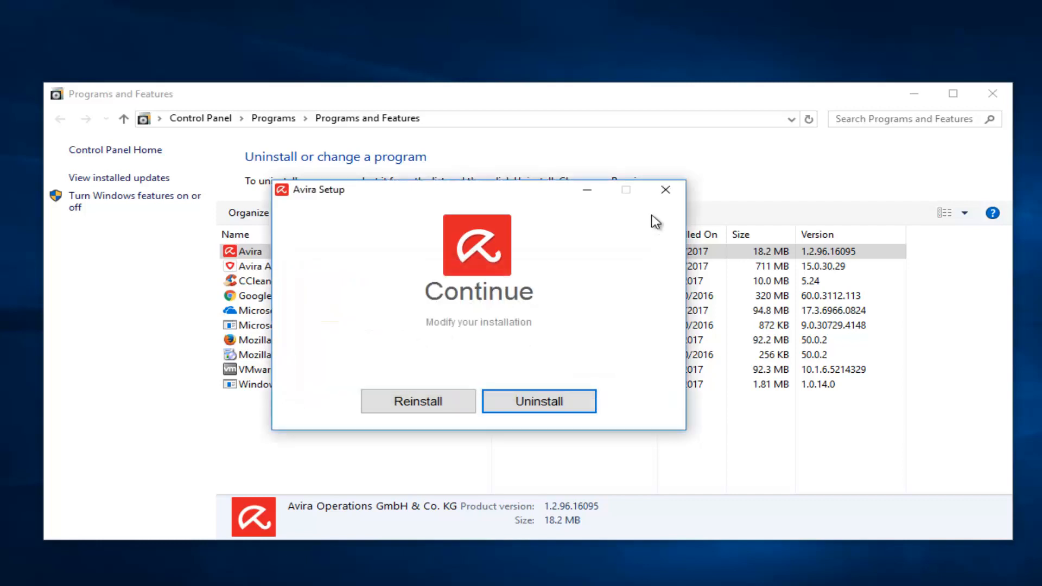
Close Avira Setup, uninstall Avira Antivirus, and dismiss the OpenWith.exe error
{"action": "left_click", "coordinate": [665, 189]}
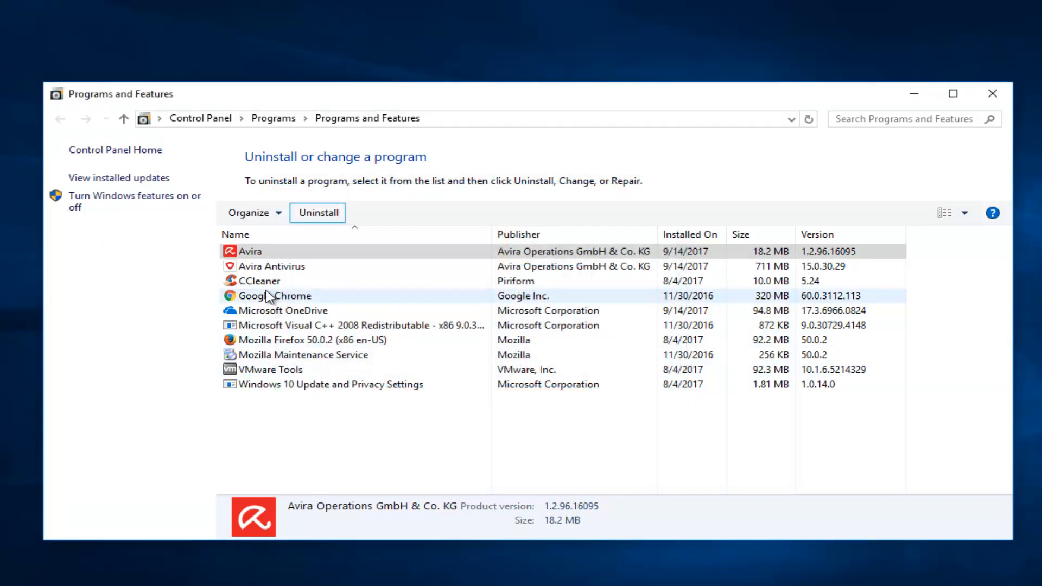
{"action": "left_click", "coordinate": [272, 266]}
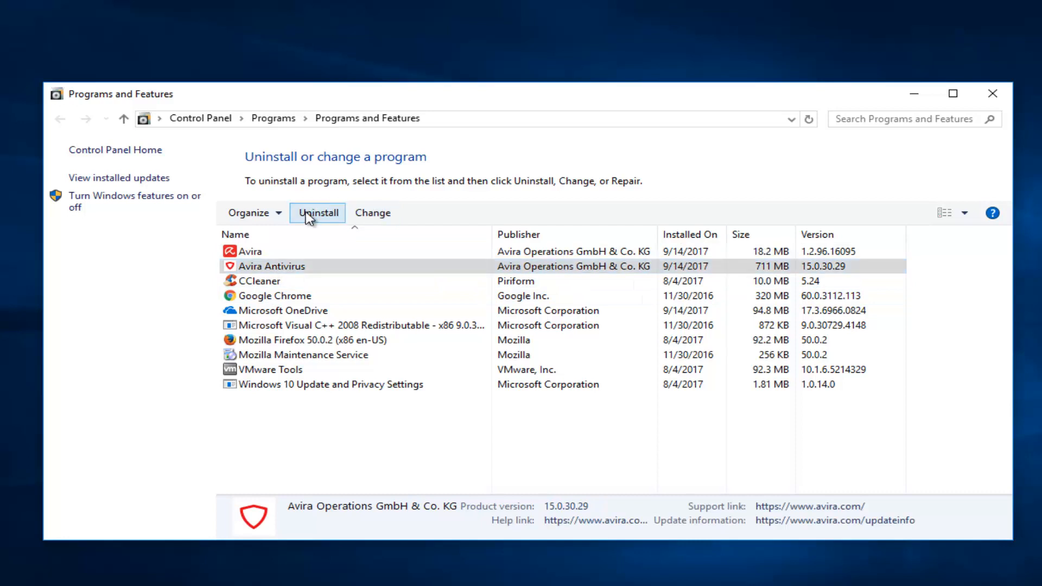
{"action": "left_click", "coordinate": [316, 212]}
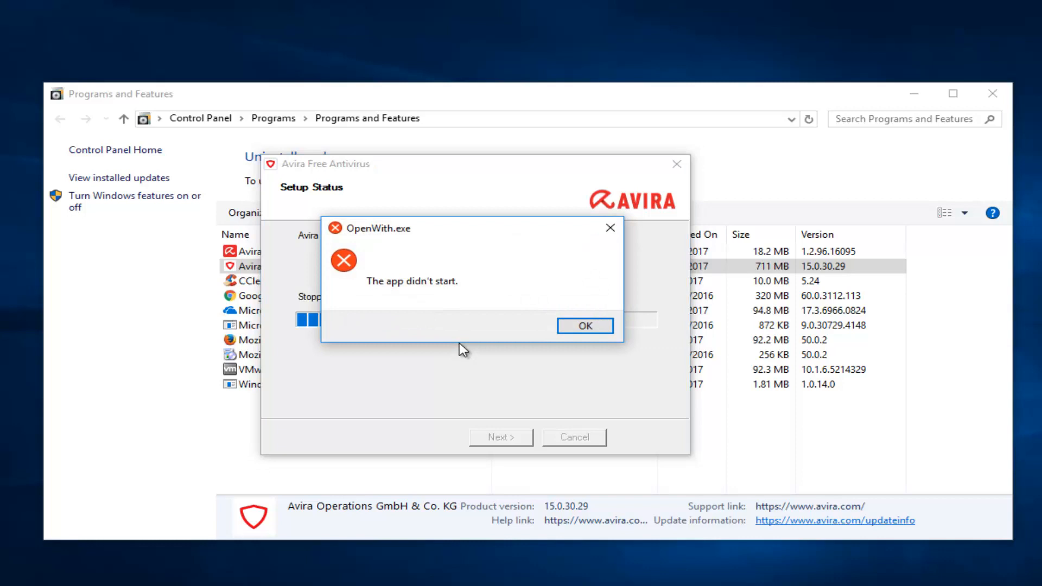
{"action": "left_click", "coordinate": [584, 326]}
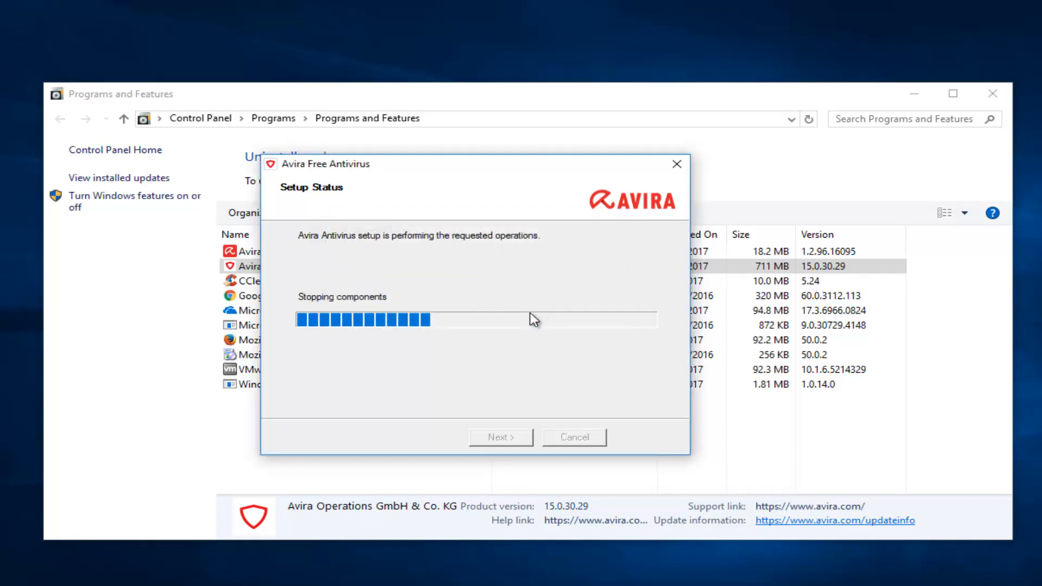
{"action": "mouse_move", "coordinate": [531, 306]}
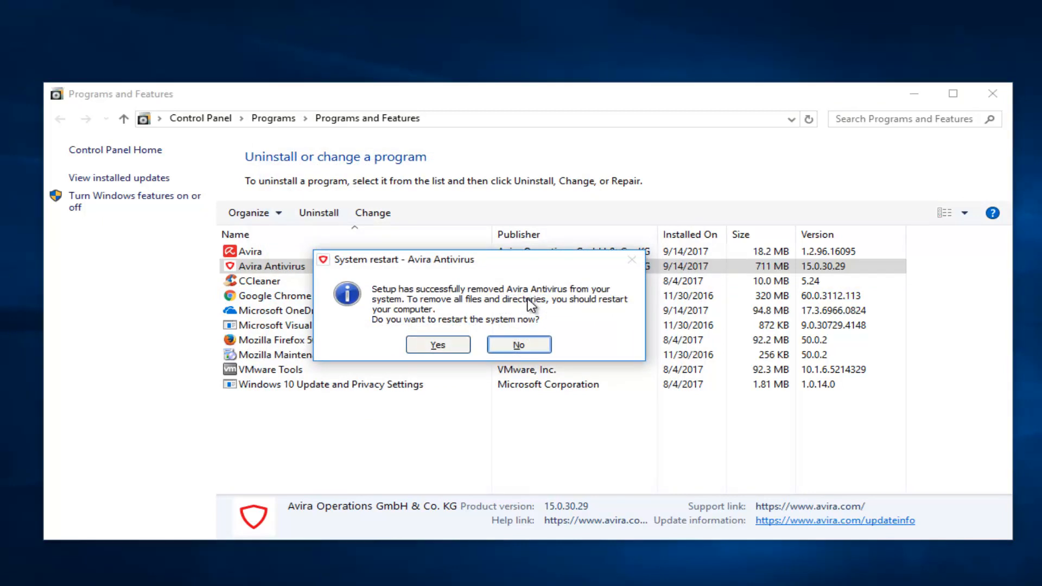
{"action": "mouse_move", "coordinate": [525, 304]}
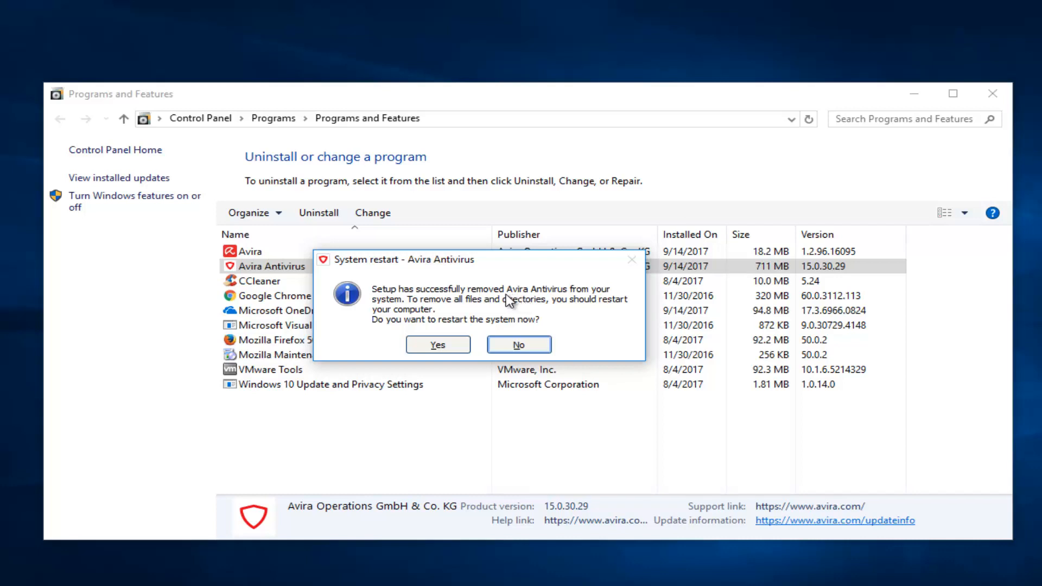
{"action": "mouse_move", "coordinate": [420, 327]}
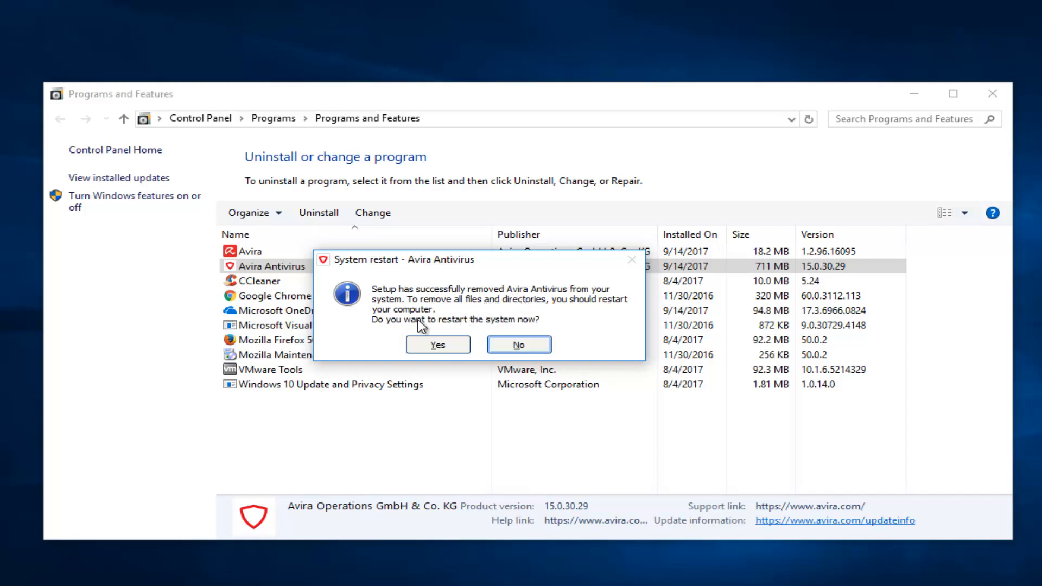
{"action": "mouse_move", "coordinate": [542, 334]}
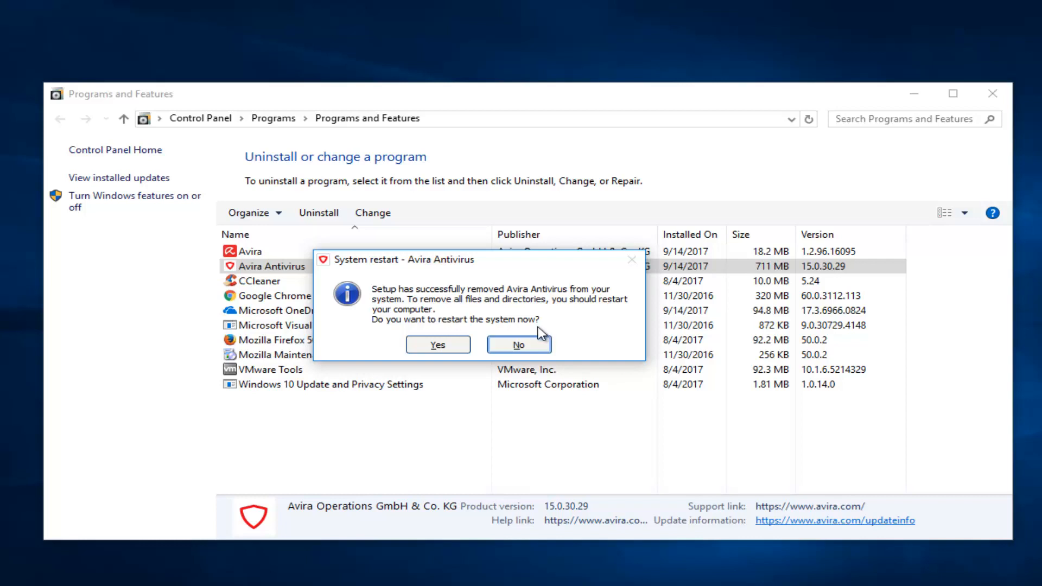
Decline the restart, then uninstall Avira through Avira Setup until it reports Done
{"action": "left_click", "coordinate": [518, 344]}
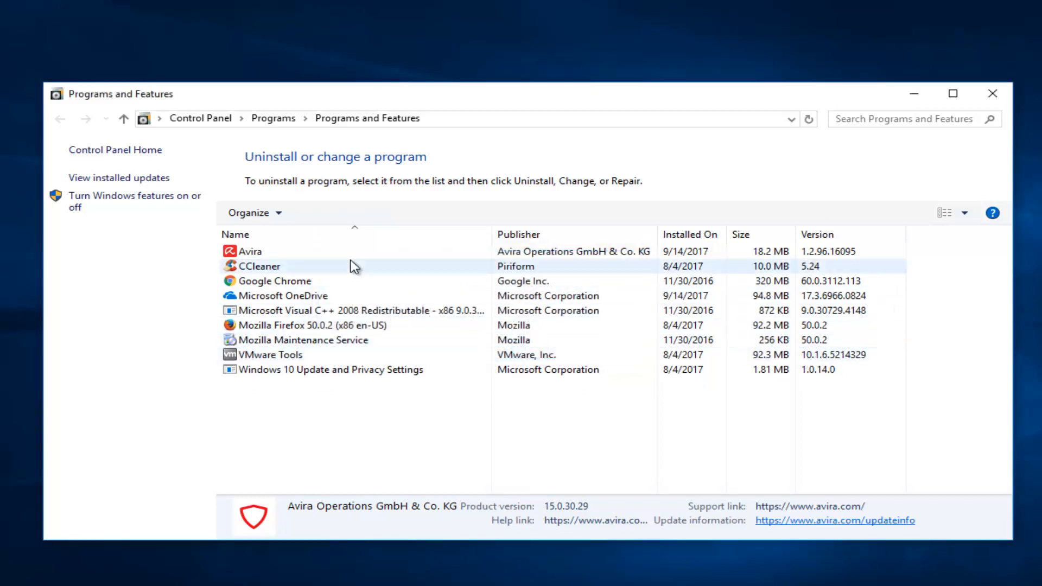
{"action": "left_click", "coordinate": [249, 251]}
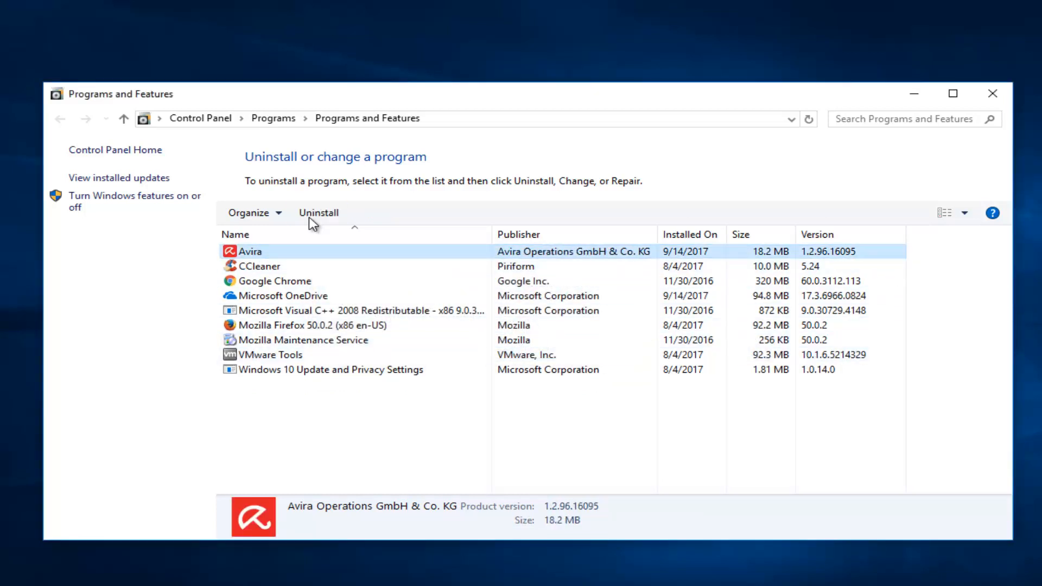
{"action": "left_click", "coordinate": [319, 213]}
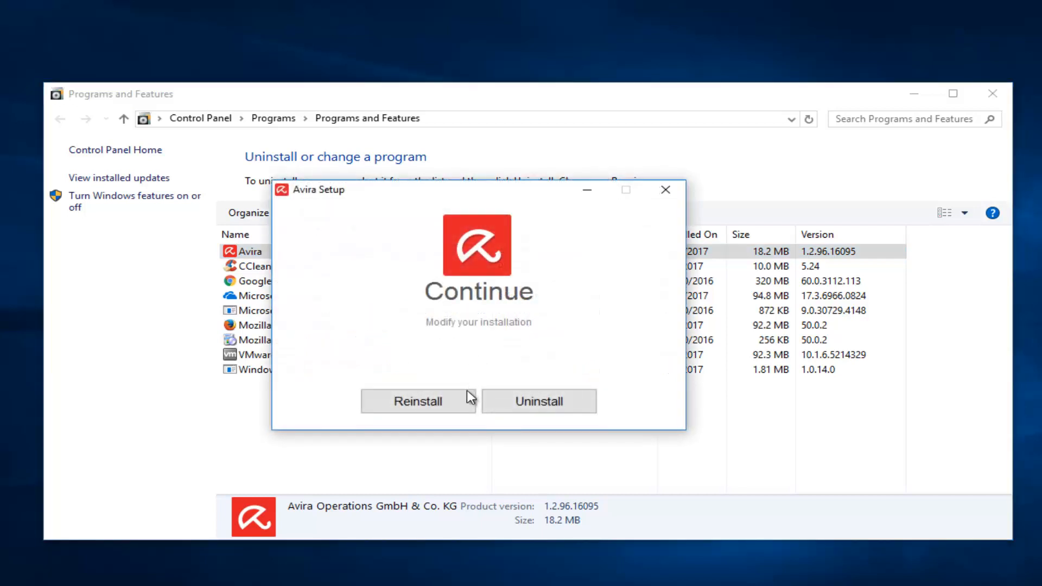
{"action": "left_click", "coordinate": [538, 400]}
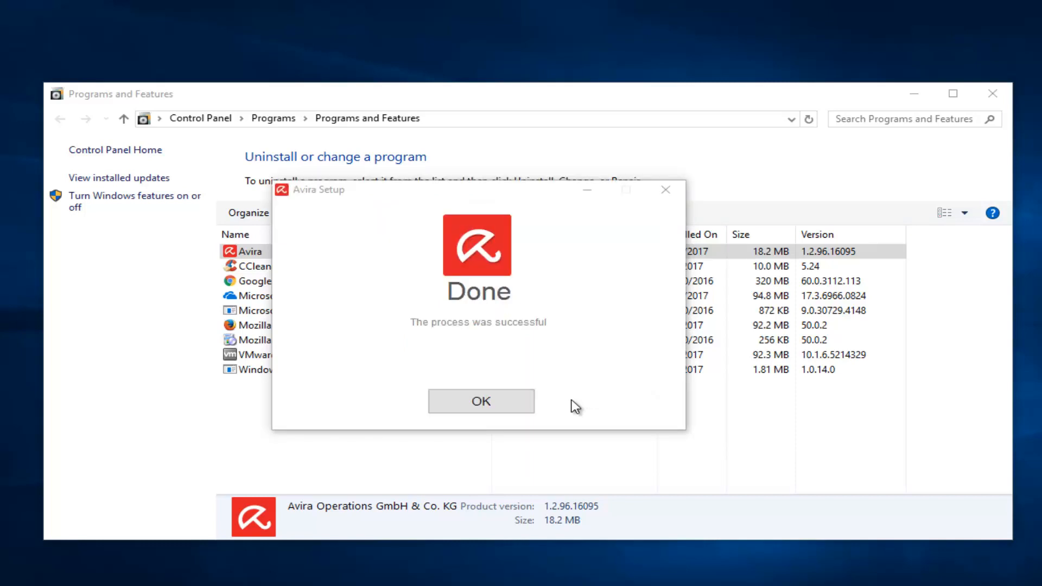
{"action": "mouse_move", "coordinate": [469, 383]}
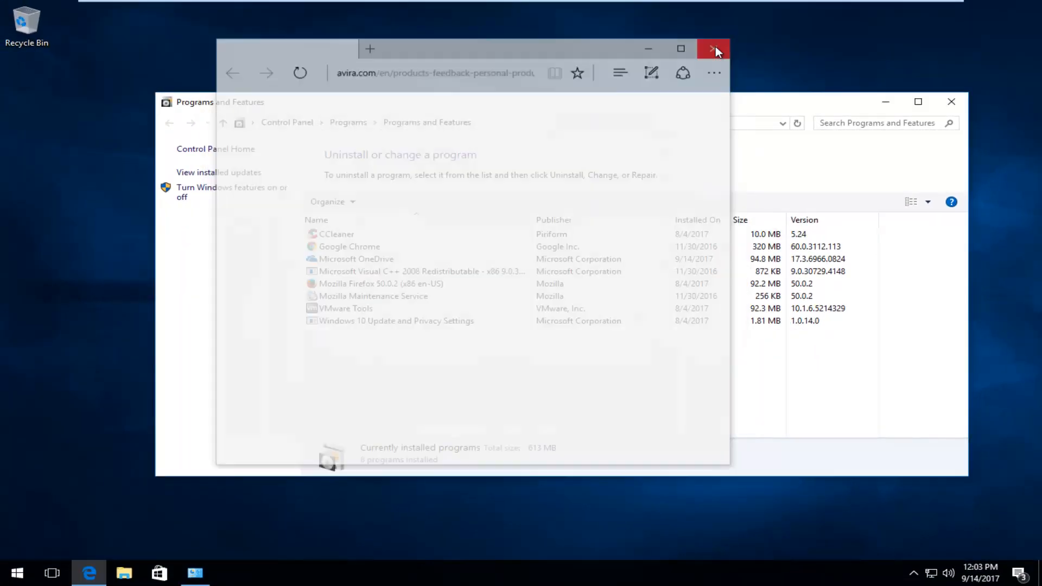
Close the Avira feedback page in Edge and the Programs and Features window
{"action": "left_click", "coordinate": [712, 48]}
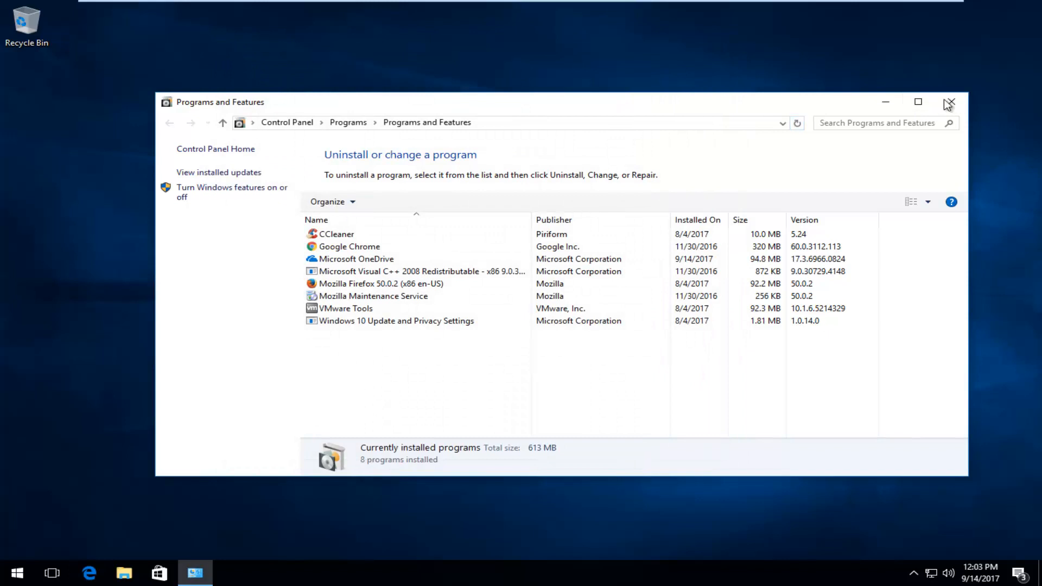
{"action": "left_click", "coordinate": [950, 101]}
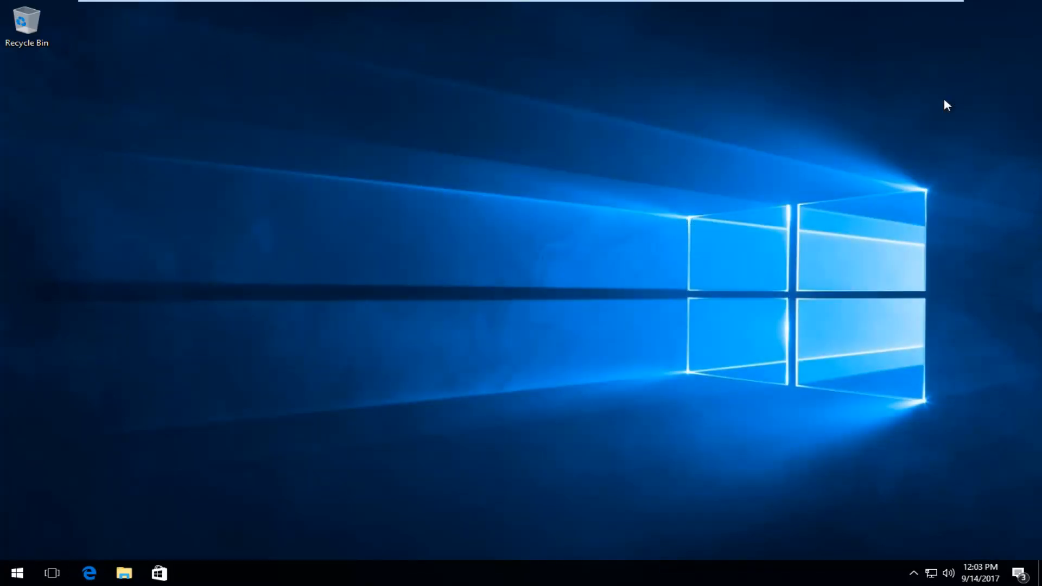